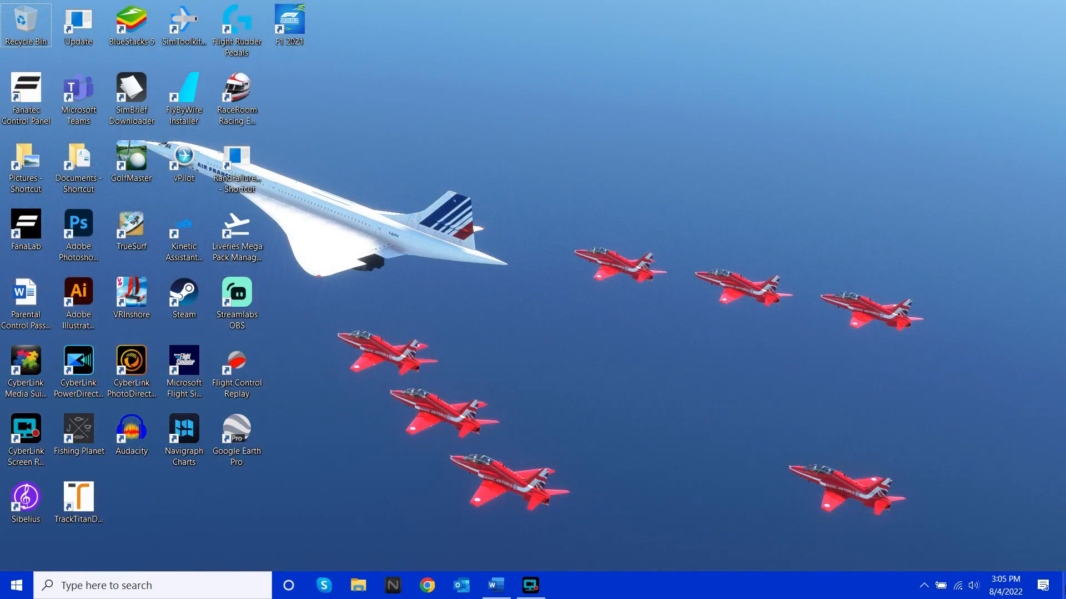
{"action": "mouse_move", "coordinate": [1050, 564]}
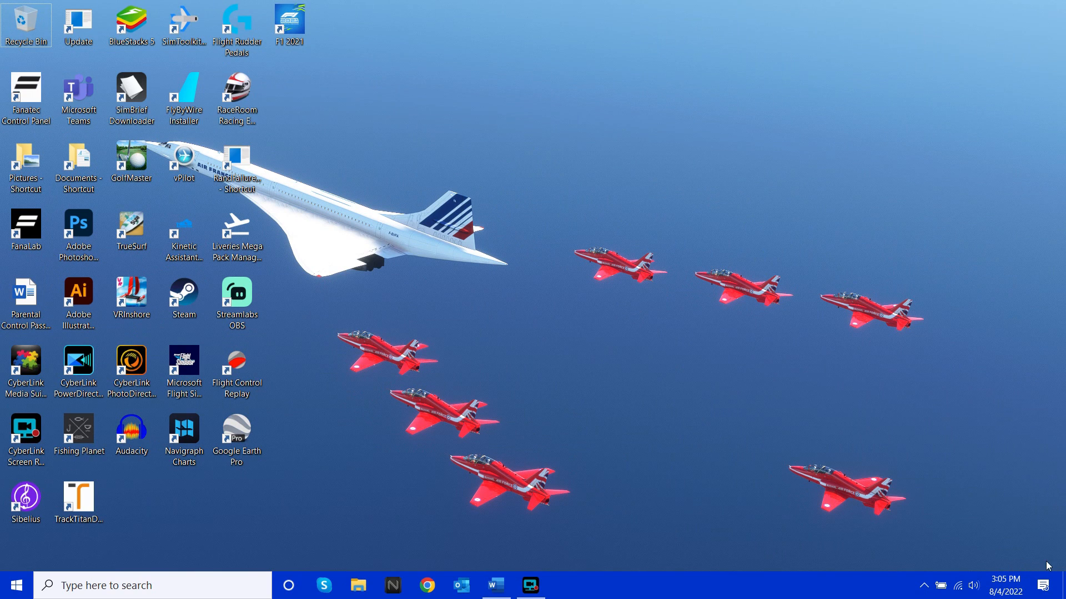
{"action": "mouse_move", "coordinate": [544, 429]}
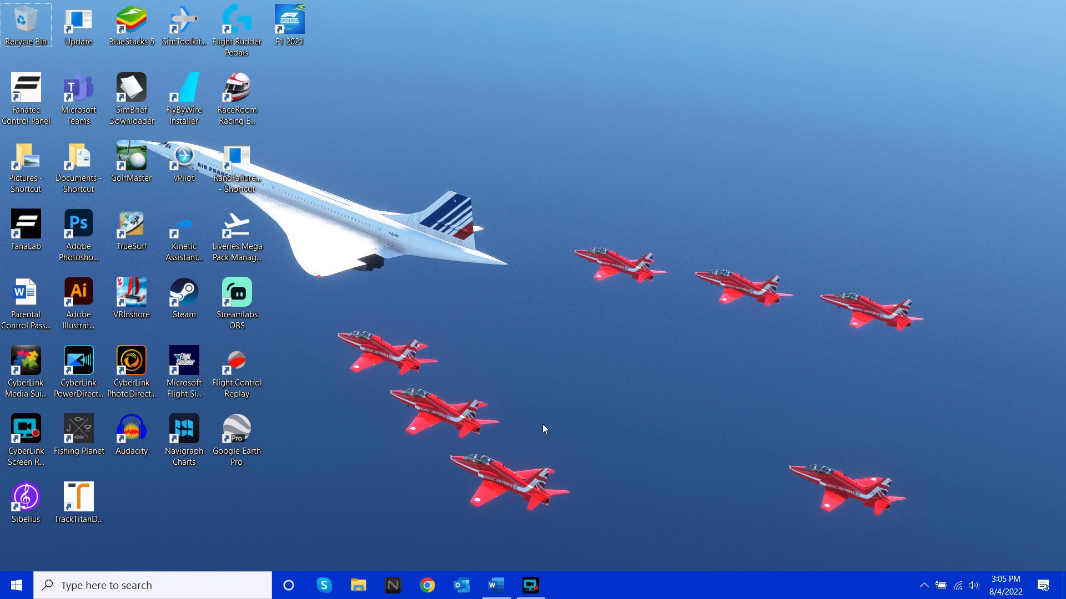
{"action": "mouse_move", "coordinate": [655, 584]}
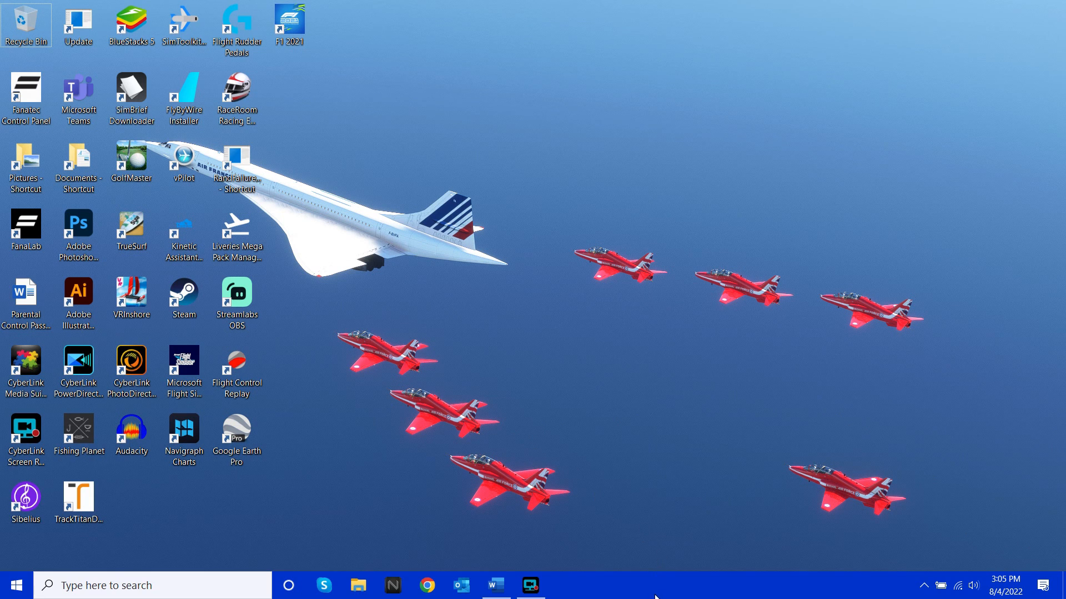
{"action": "mouse_move", "coordinate": [239, 563]}
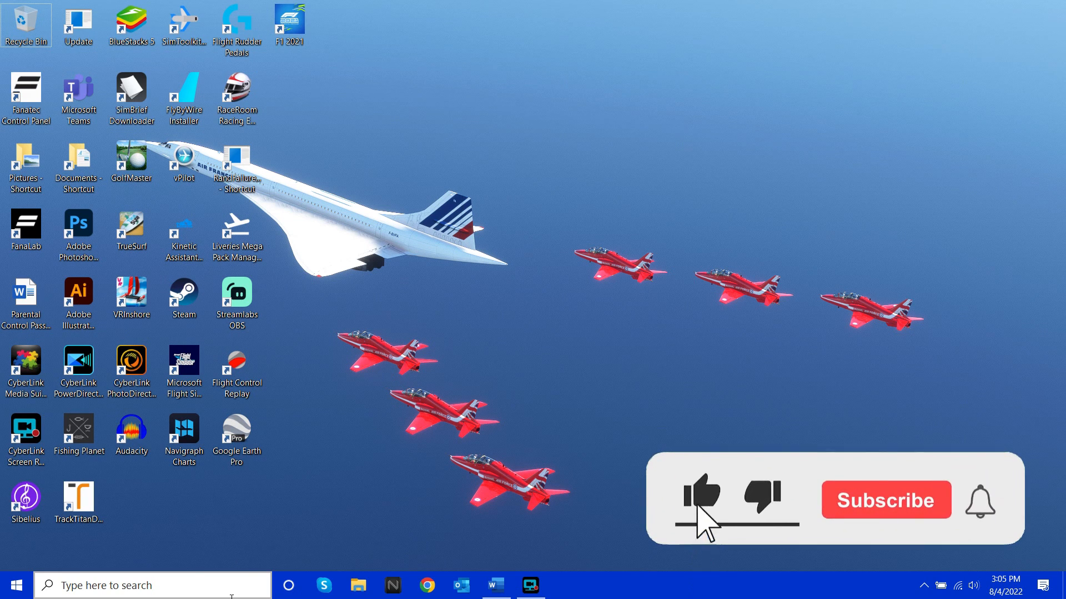
Step: Bring up the Windows search panel from the taskbar search box
{"action": "left_click", "coordinate": [886, 499]}
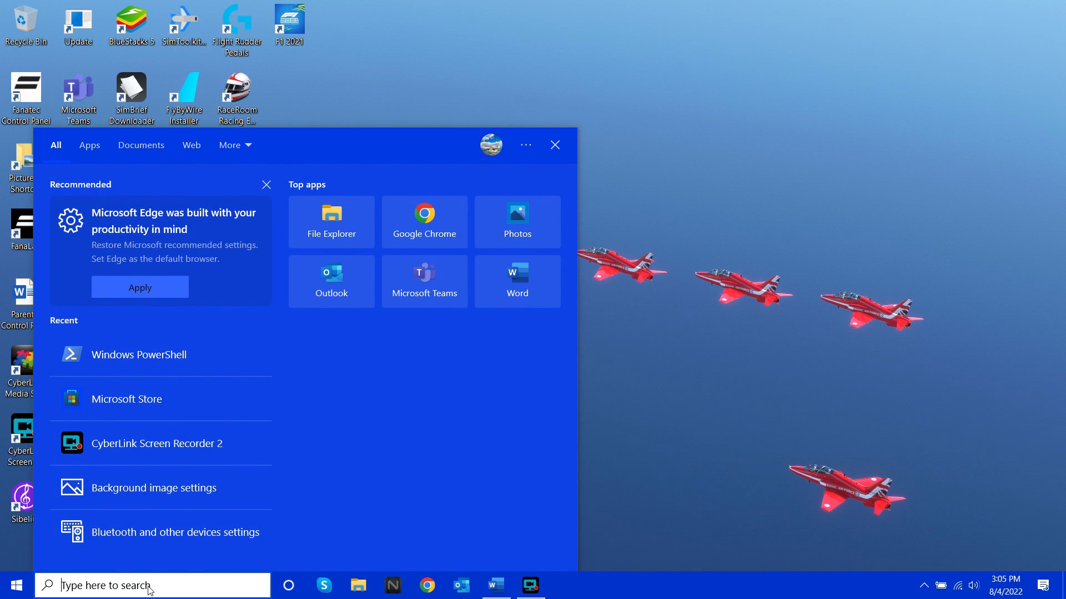
Step: Search 'pow' and launch Windows PowerShell as administrator
{"action": "type", "text": "pow"}
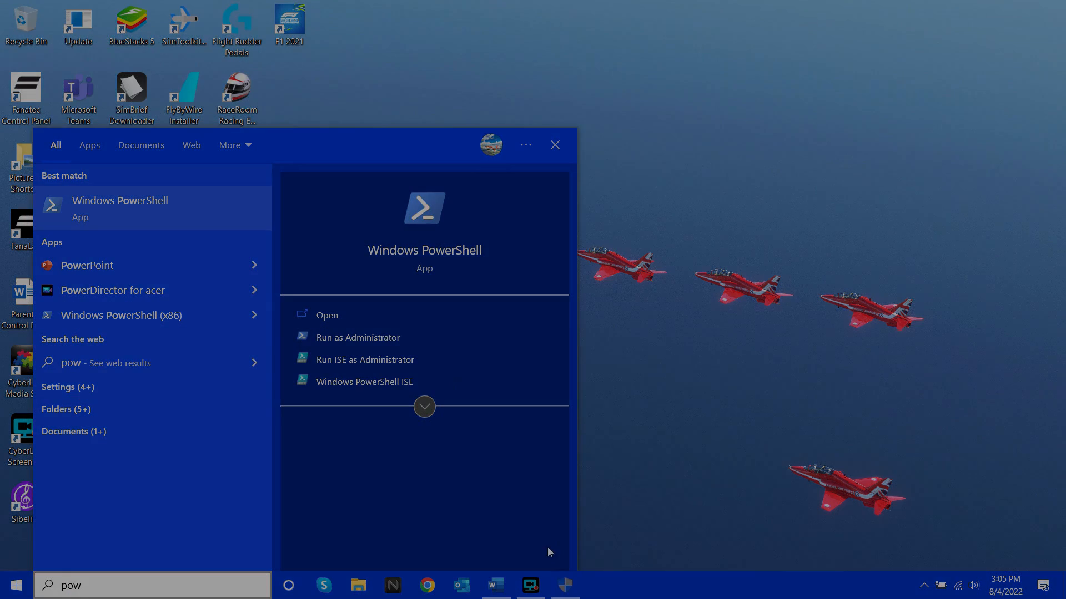
{"action": "left_click", "coordinate": [357, 337]}
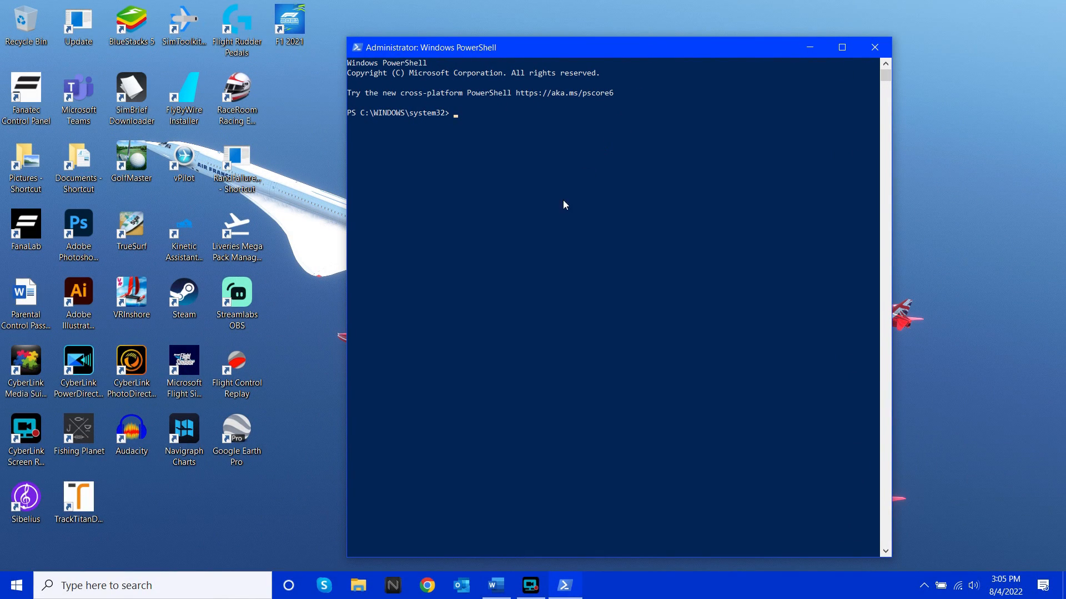
Step: Enter 'get-appxpackage Microsoft.GamingServices | remove-AppxPackage -allusers' copied from the document
{"action": "left_click", "coordinate": [495, 586]}
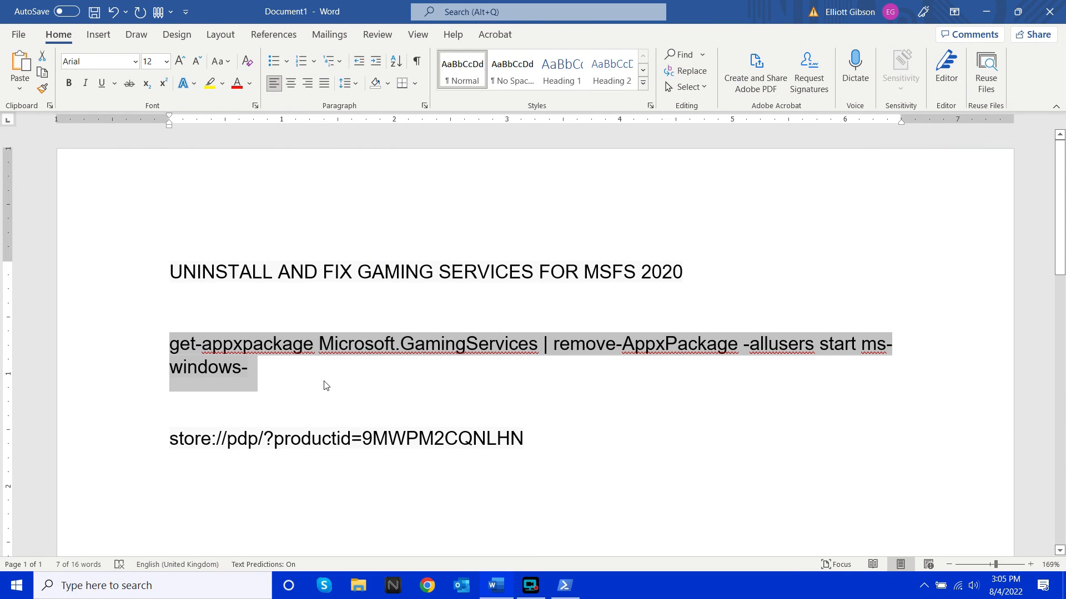
{"action": "left_click", "coordinate": [563, 586]}
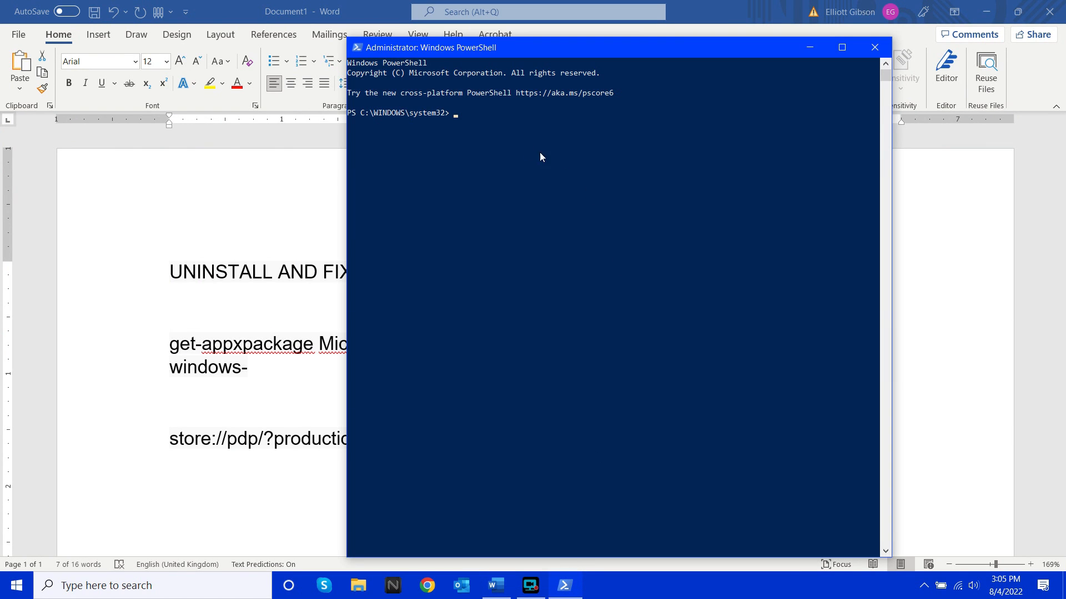
{"action": "type", "text": "get-appxpackage Microsoft.GamingServices | remove-AppxPackage -allusers start ms-windows-"}
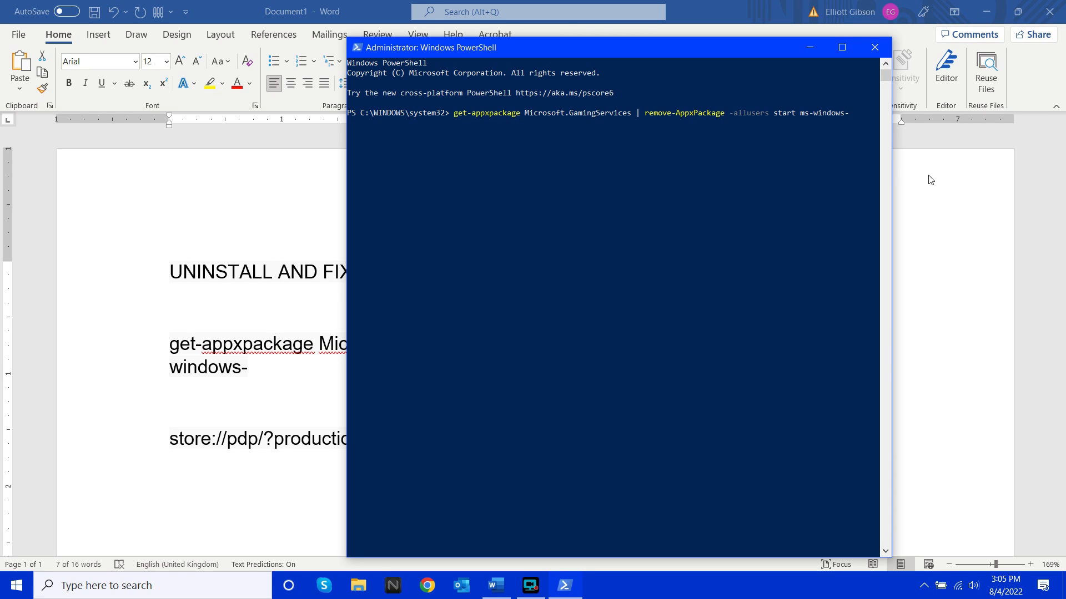
{"action": "mouse_move", "coordinate": [875, 46]}
{"action": "type", "text": "p"}
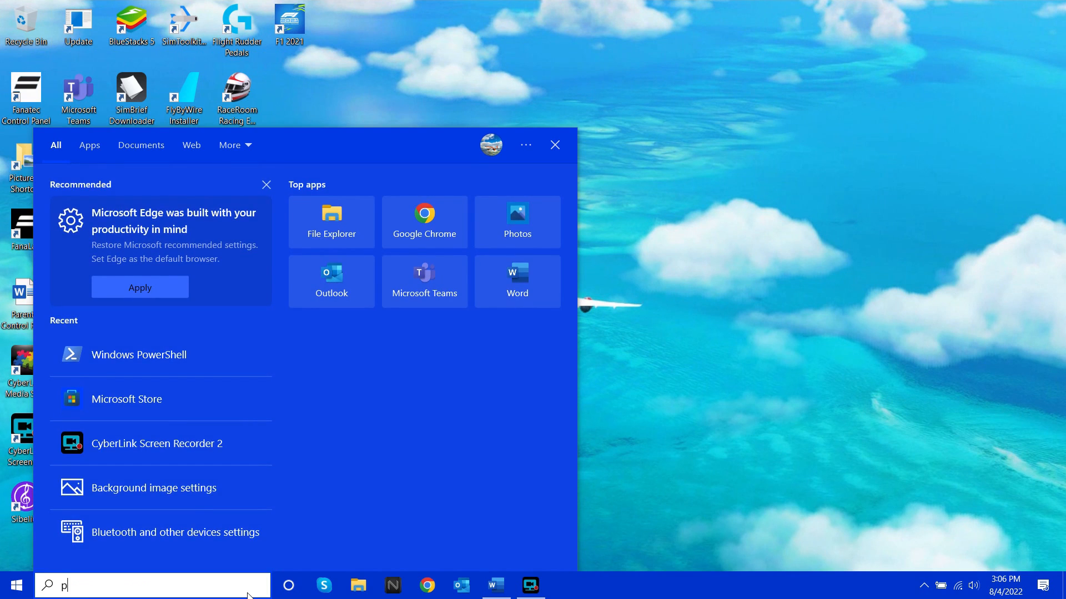
Step: Search 'powe' and launch a fresh administrator PowerShell window
{"action": "type", "text": "owe"}
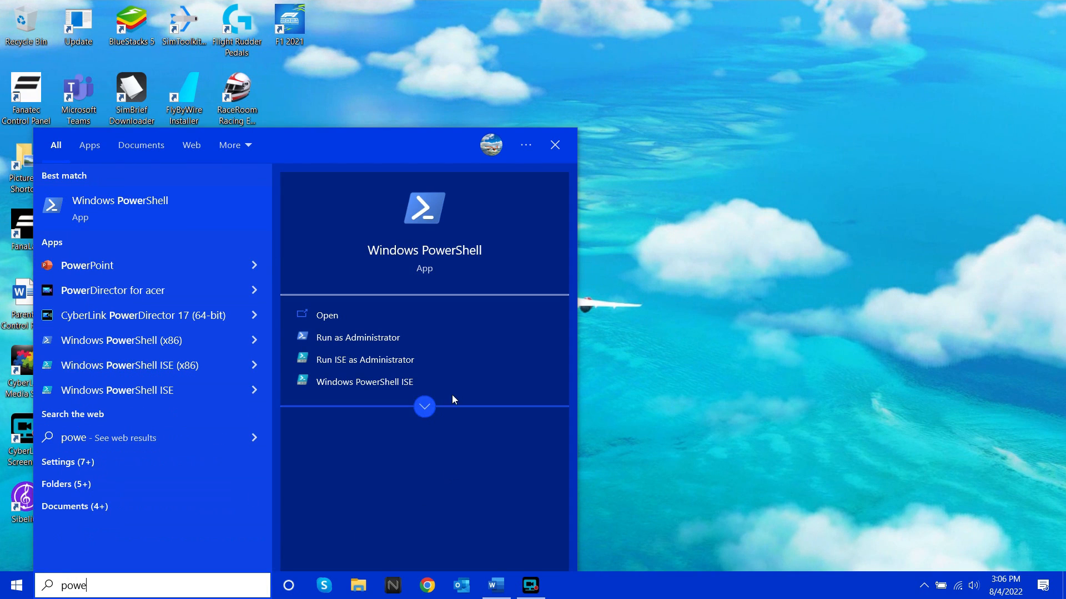
{"action": "left_click", "coordinate": [357, 338]}
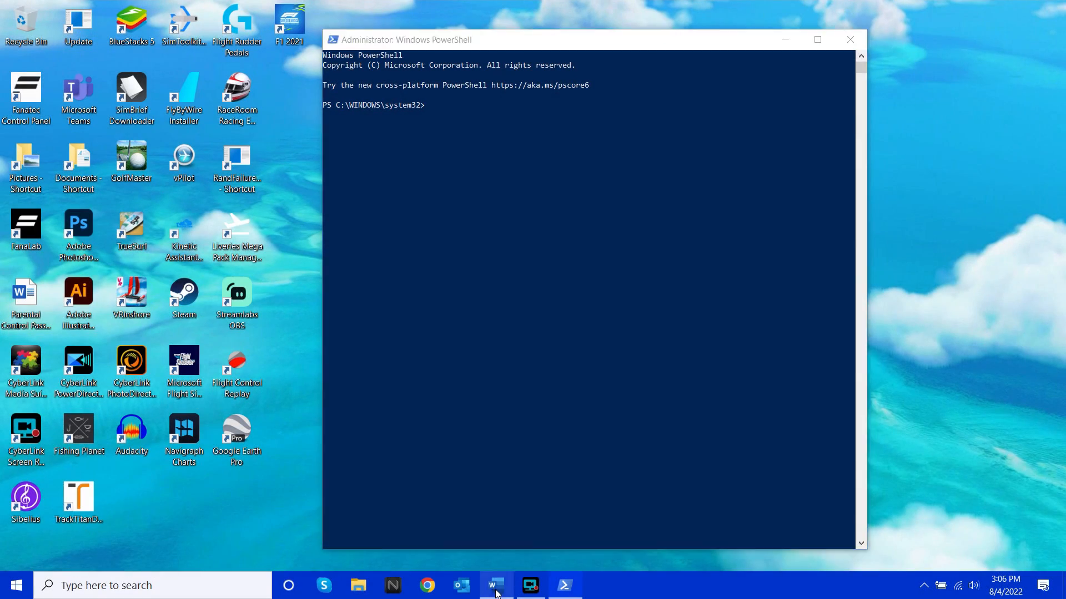
Step: Run the store://pdp link for Gaming Services, productid 9MWPM2CQNLHN, from the document
{"action": "left_click", "coordinate": [491, 585]}
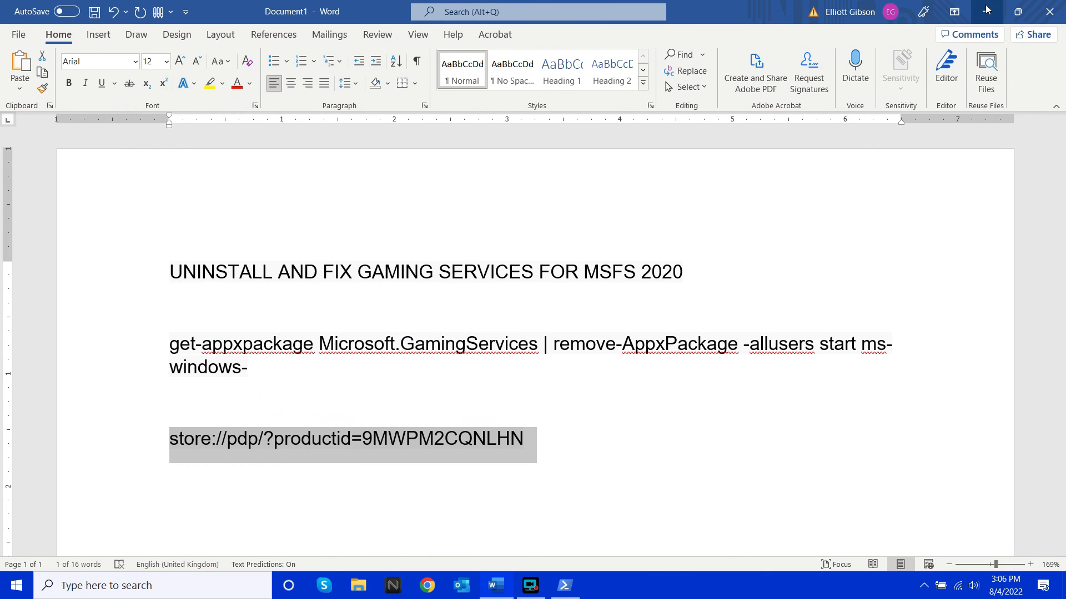
{"action": "left_click", "coordinate": [565, 585]}
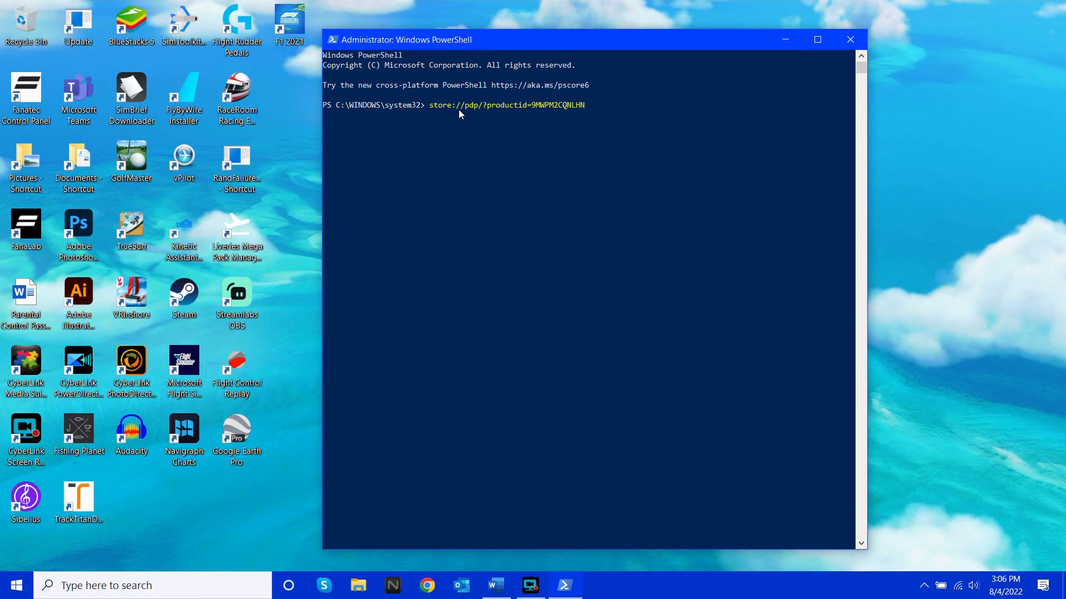
{"action": "key", "text": "Enter"}
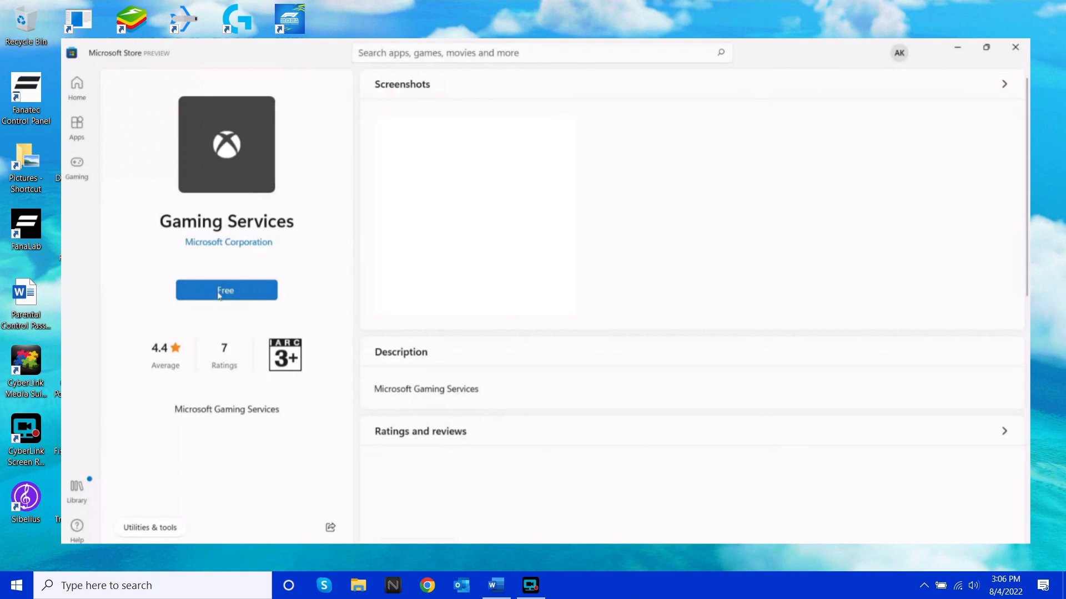
Step: Reinstall Gaming Services with the Free button on its Store page
{"action": "left_click", "coordinate": [227, 291]}
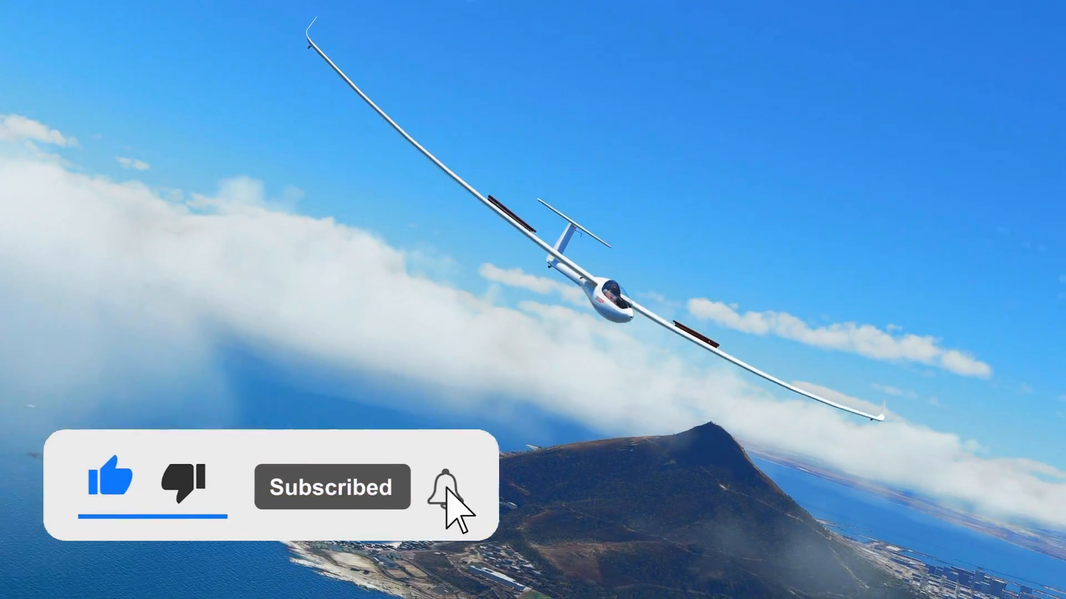
{"action": "left_click", "coordinate": [444, 491]}
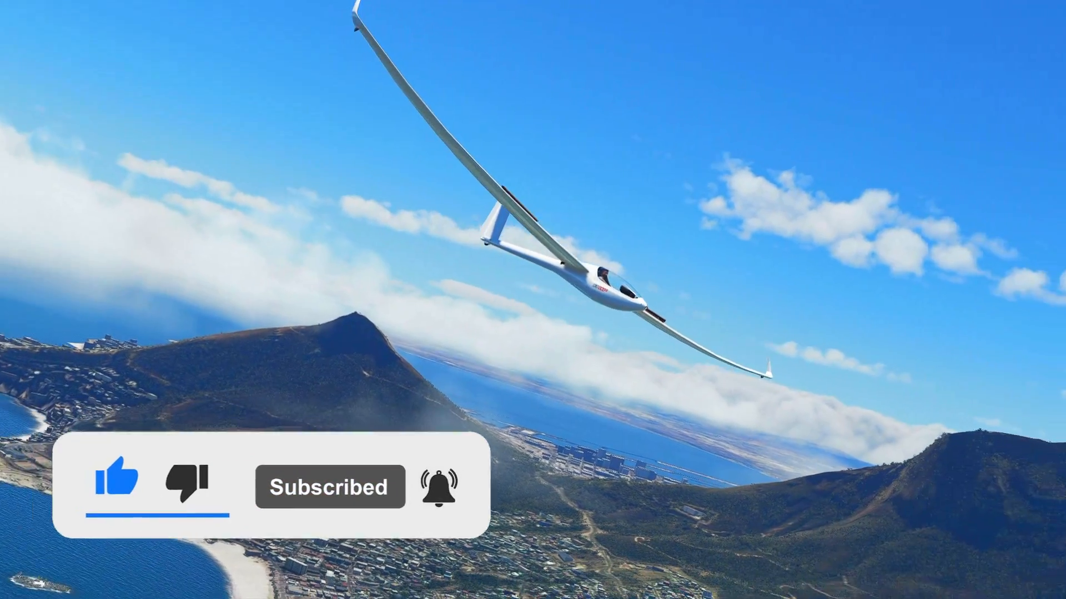